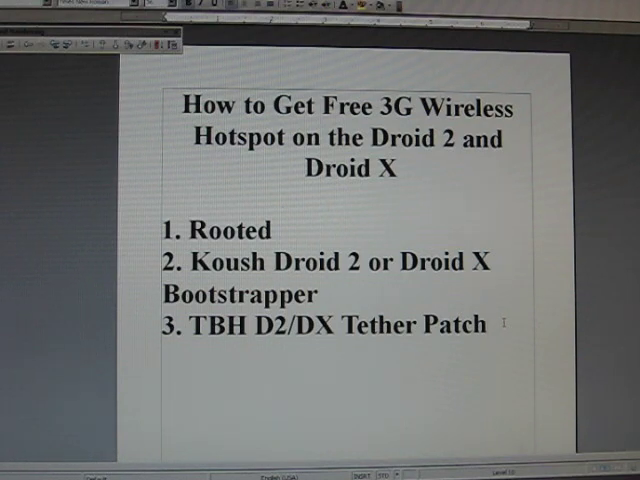
Step: Launch Droid 2 Bootstrapper from the app drawer and scroll to its recovery options
{"action": "left_click", "coordinate": [488, 324]}
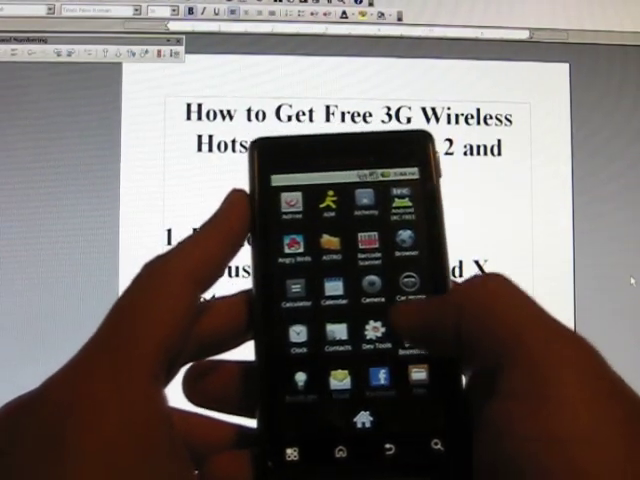
{"action": "scroll", "scroll_direction": "down", "scroll_amount": 3}
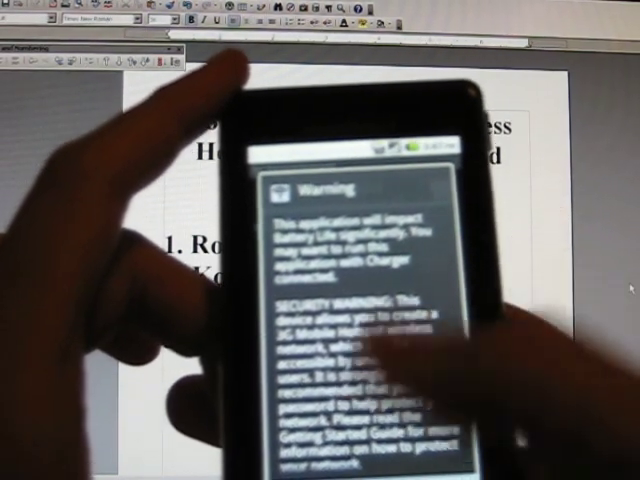
Step: Scroll the hotspot Warning dialog down to its password-protected network security note
{"action": "scroll", "scroll_direction": "down", "scroll_amount": 3}
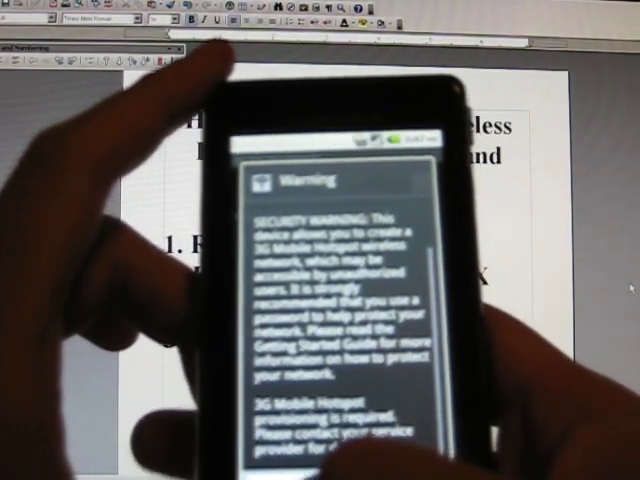